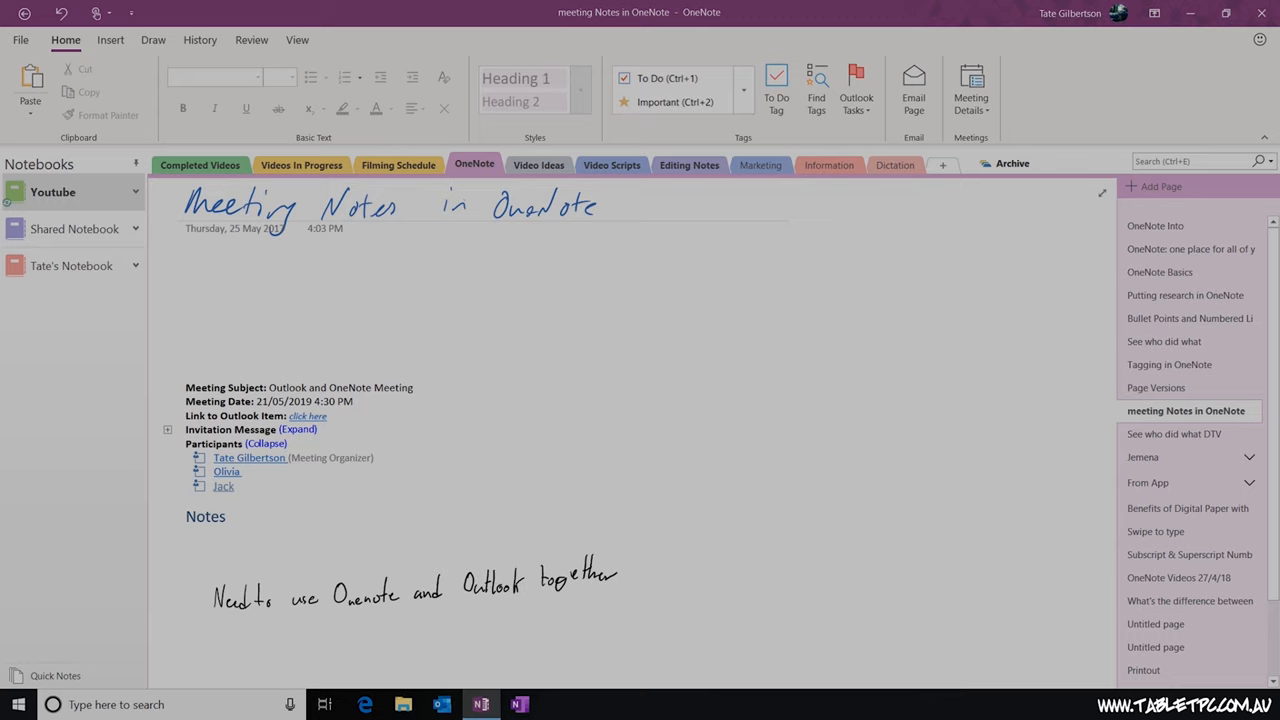
click(913, 88)
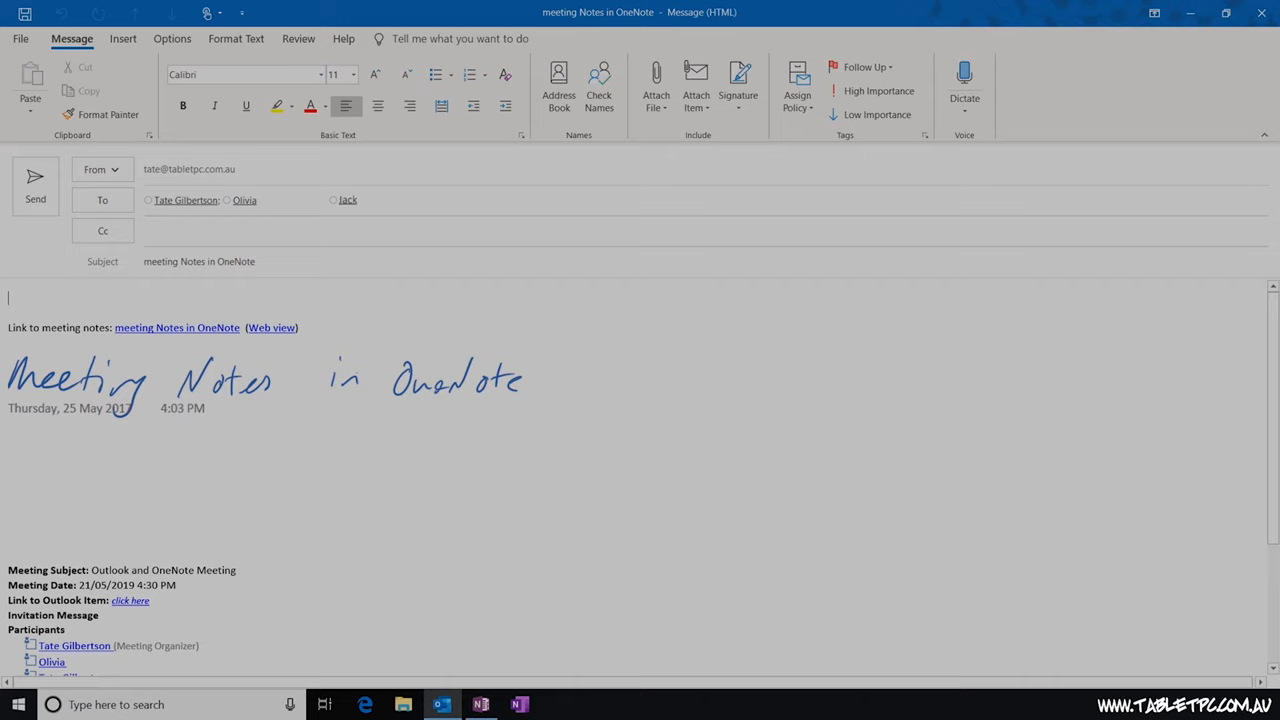